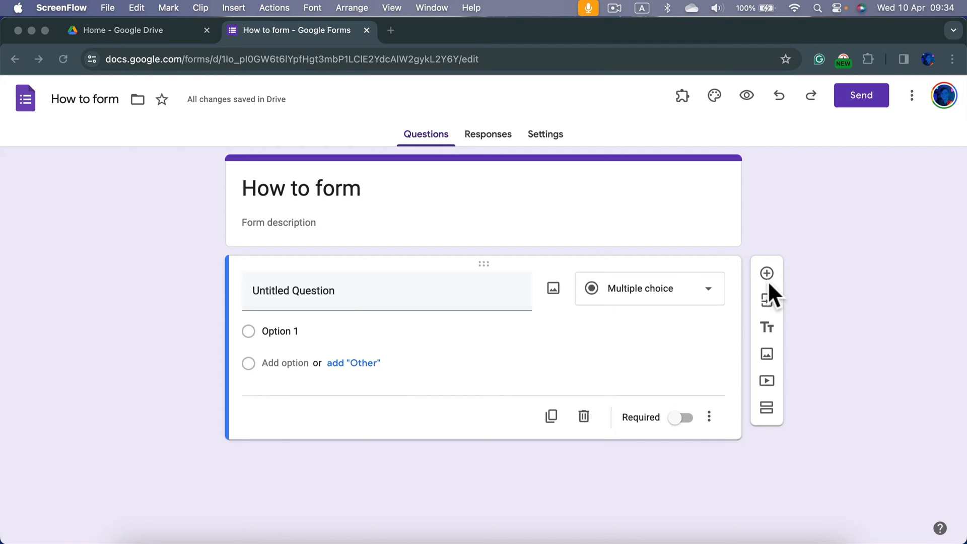
Change the first question's type from multiple choice to Short answer.
left_click(648, 288)
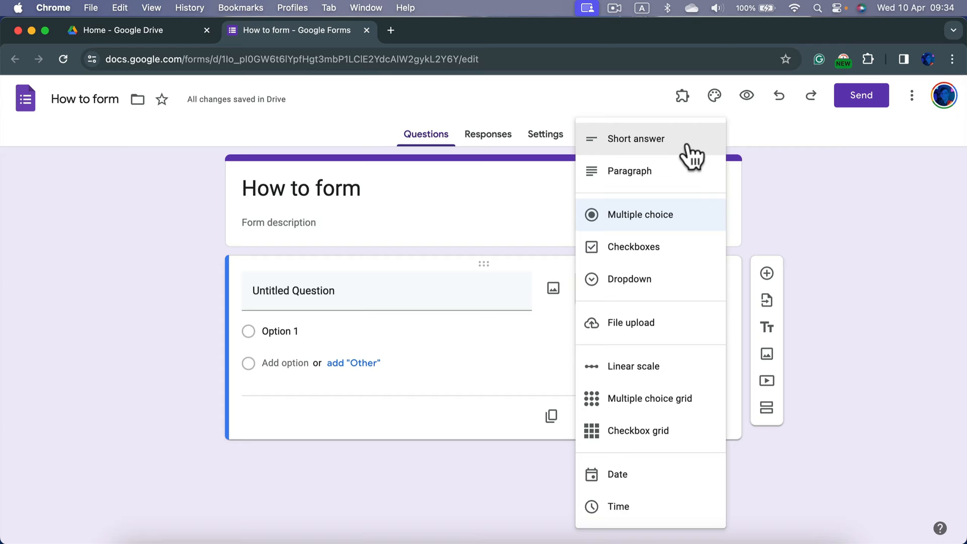
mouse_move(651, 148)
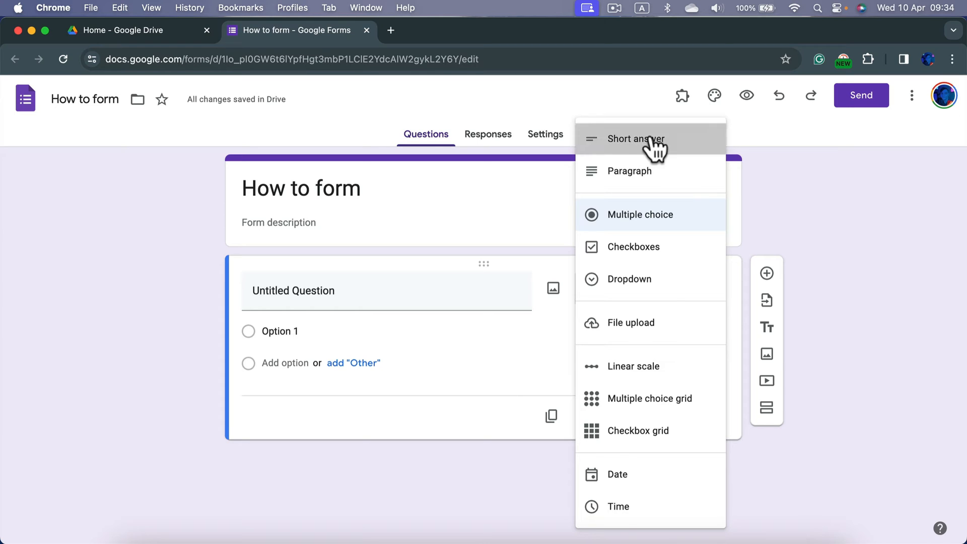
left_click(636, 138)
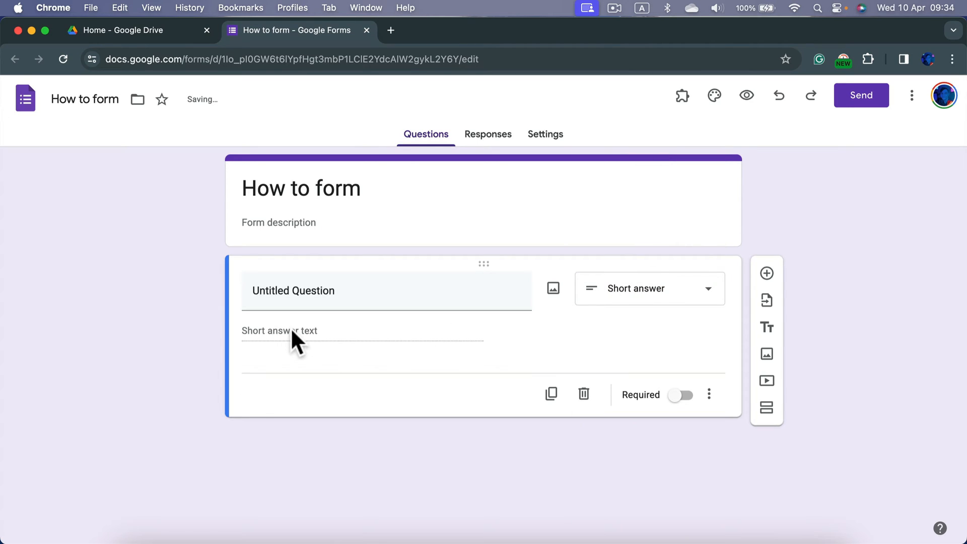
left_click(293, 290)
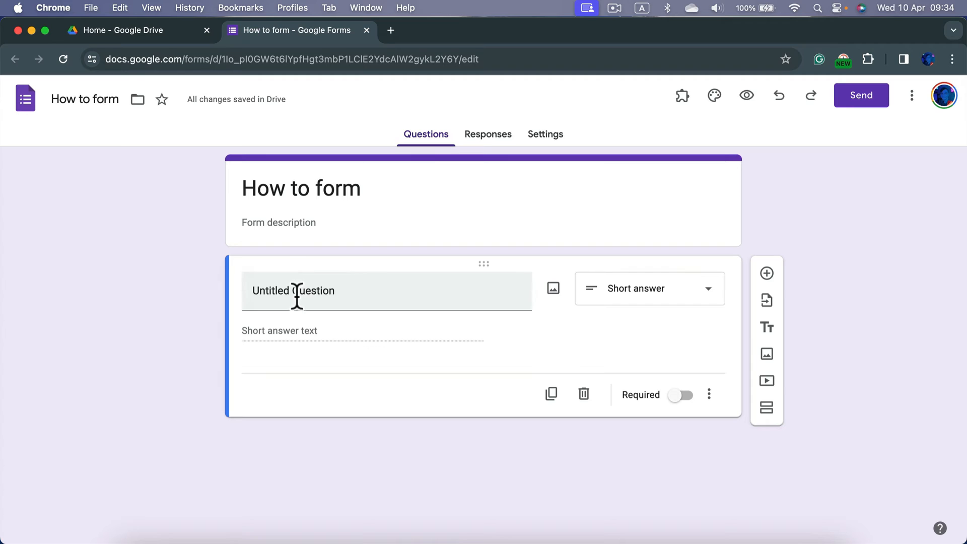
mouse_move(435, 299)
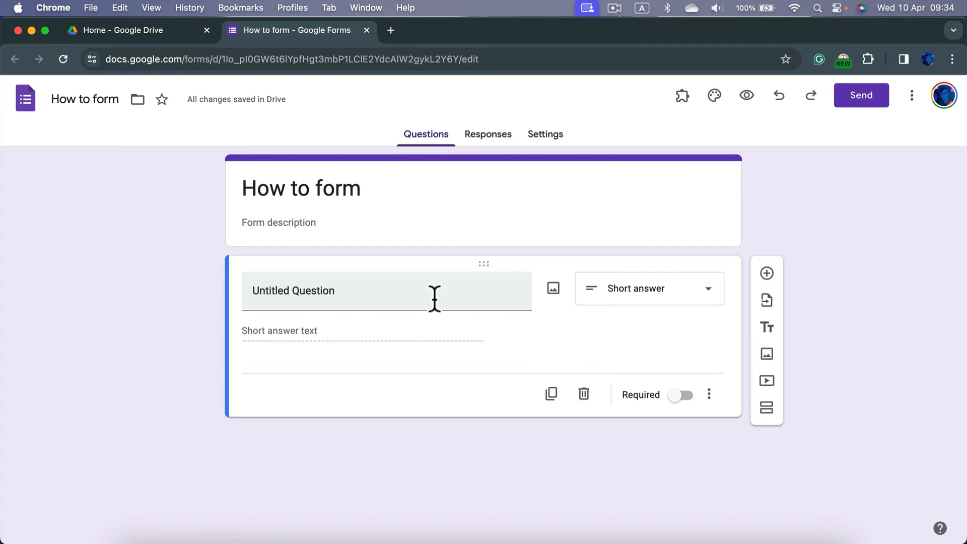
mouse_move(427, 307)
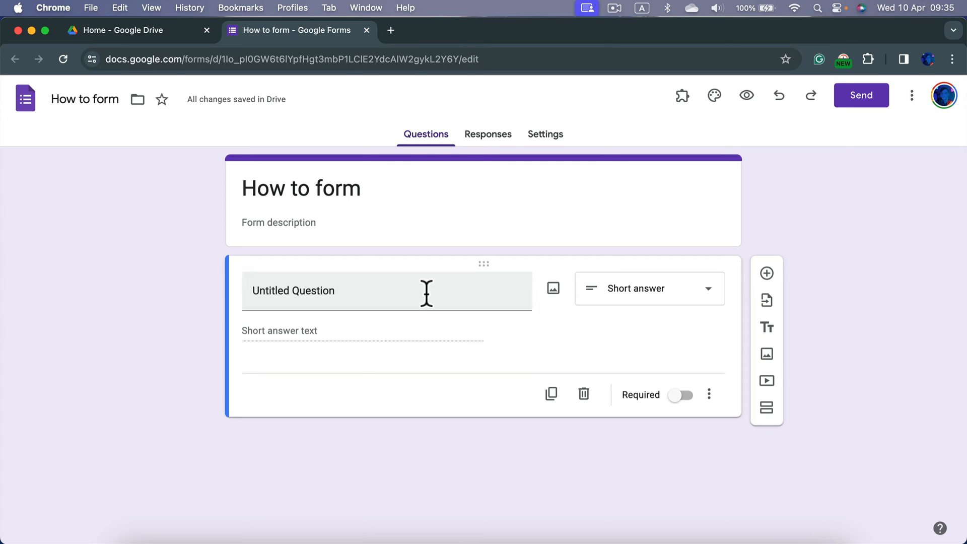
mouse_move(580, 299)
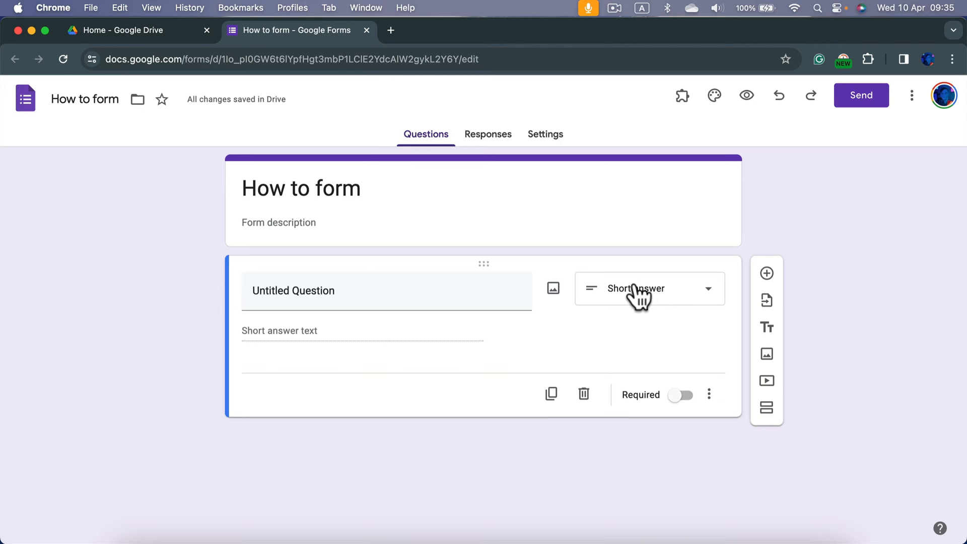
Open the short answer question's More options menu, leaving its type unchanged.
left_click(648, 288)
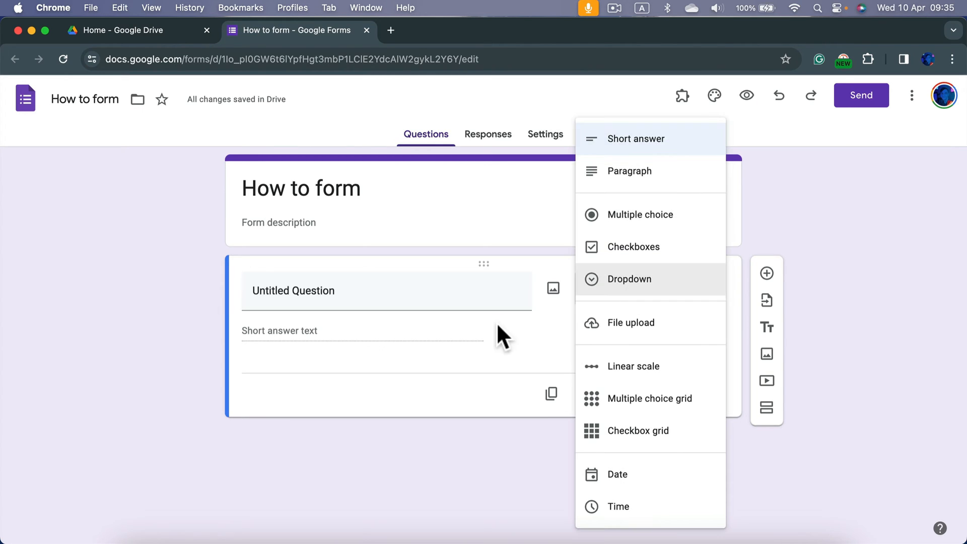
left_click(635, 138)
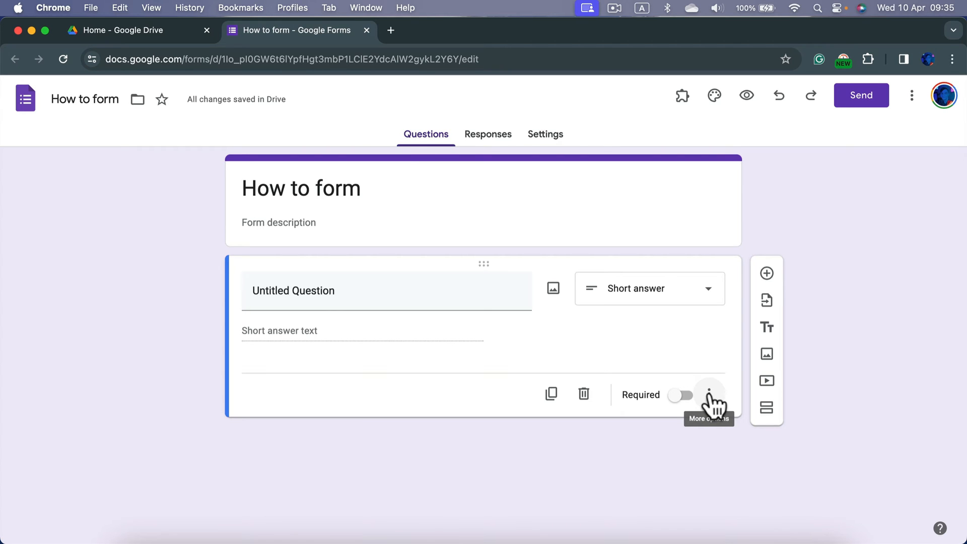
left_click(708, 394)
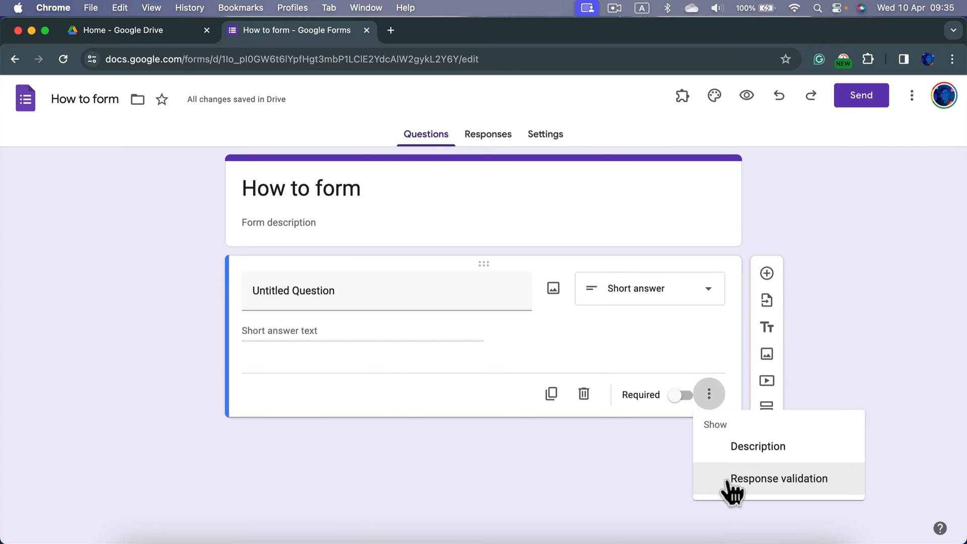
Turn on response validation, requiring a number between 5 and 95.
left_click(778, 478)
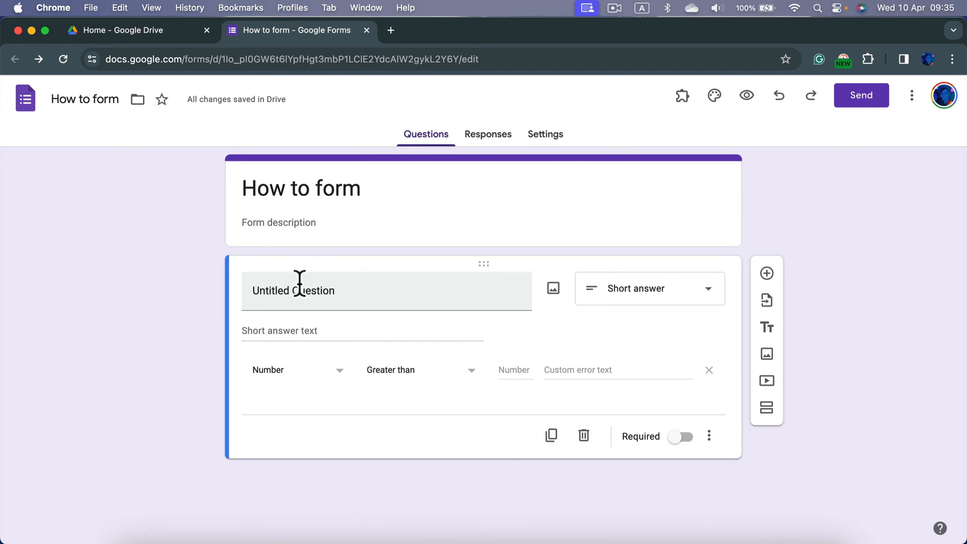
mouse_move(238, 403)
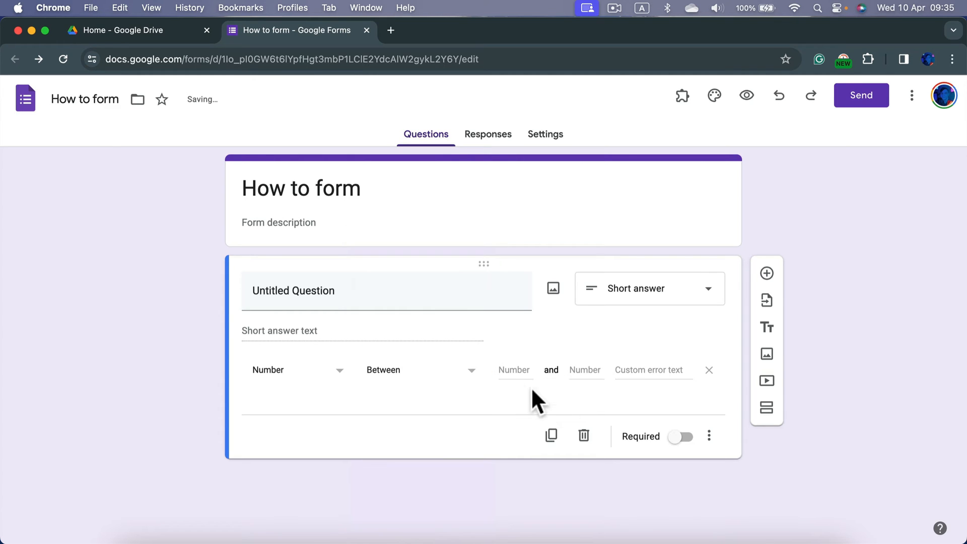
type("5")
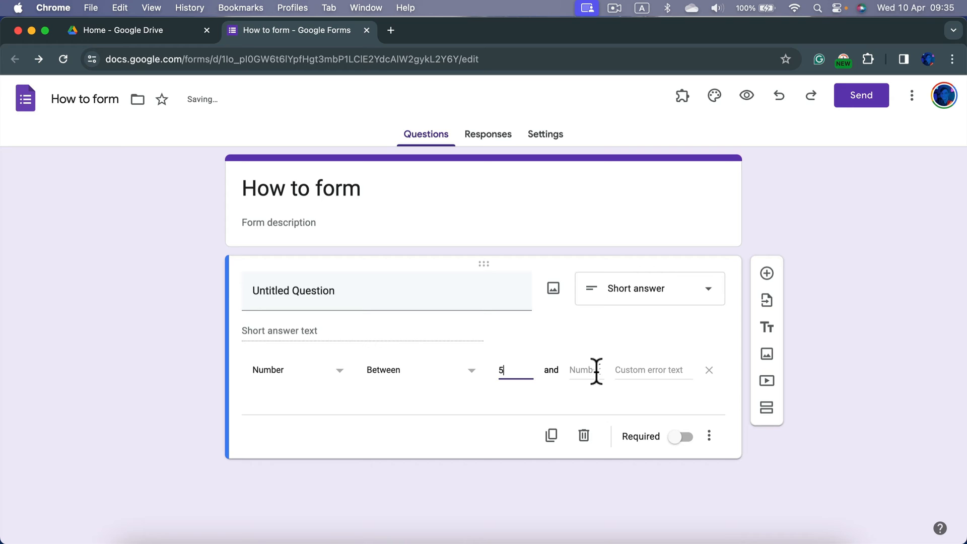
type("9")
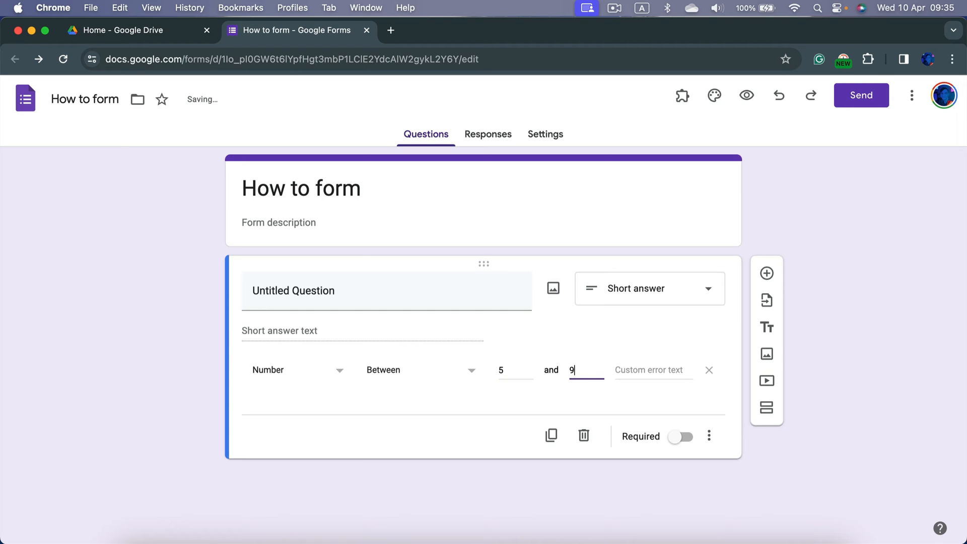
type("5")
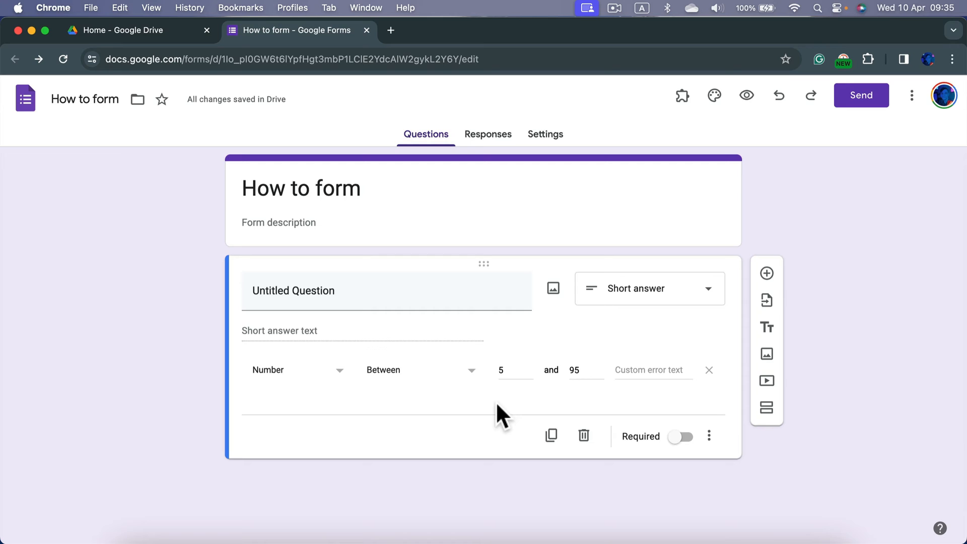
mouse_move(530, 410)
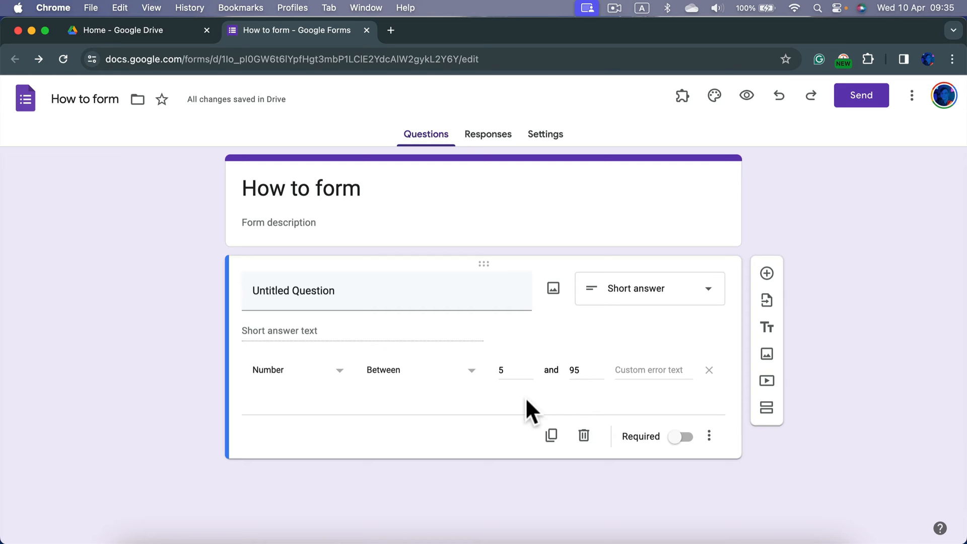
mouse_move(514, 423)
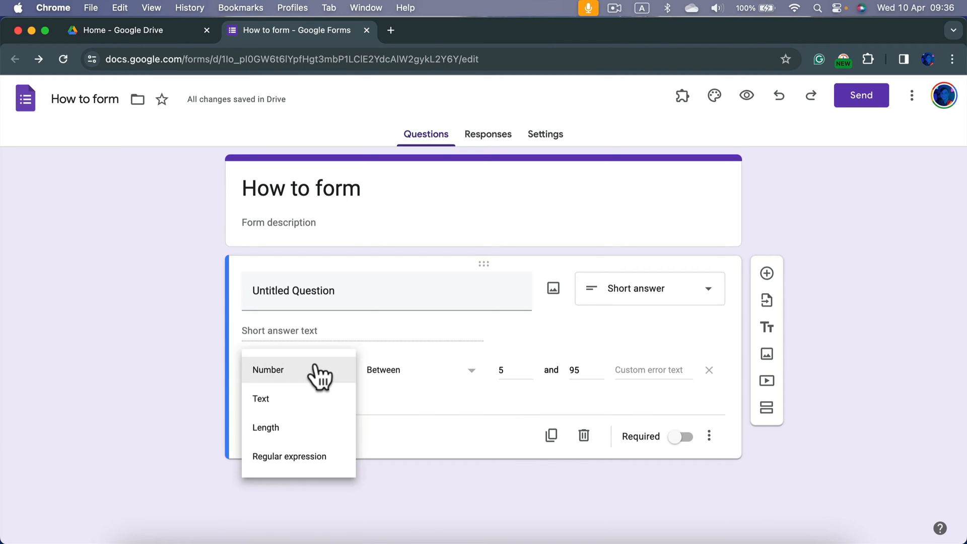
Try the Text, Length and Regular expression validation types, then settle on Number.
left_click(260, 399)
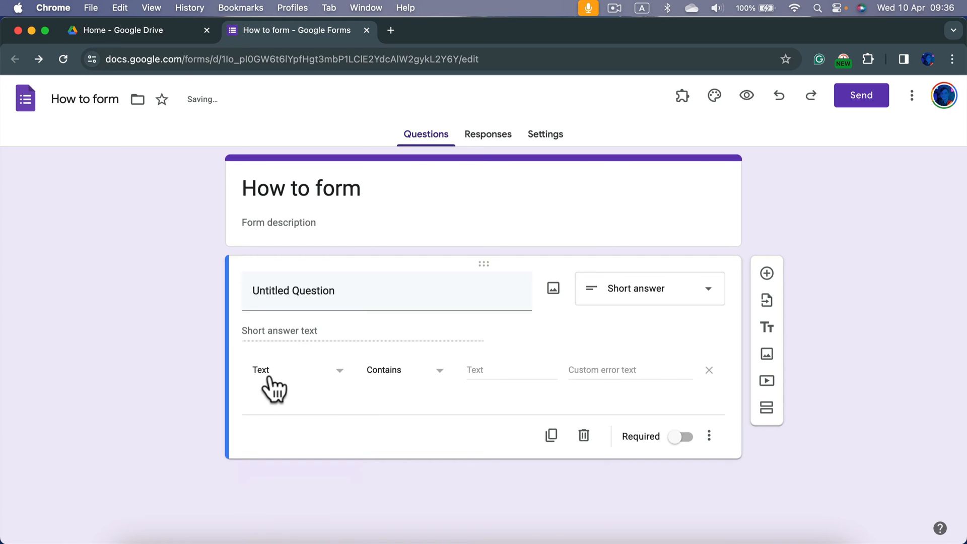
mouse_move(516, 376)
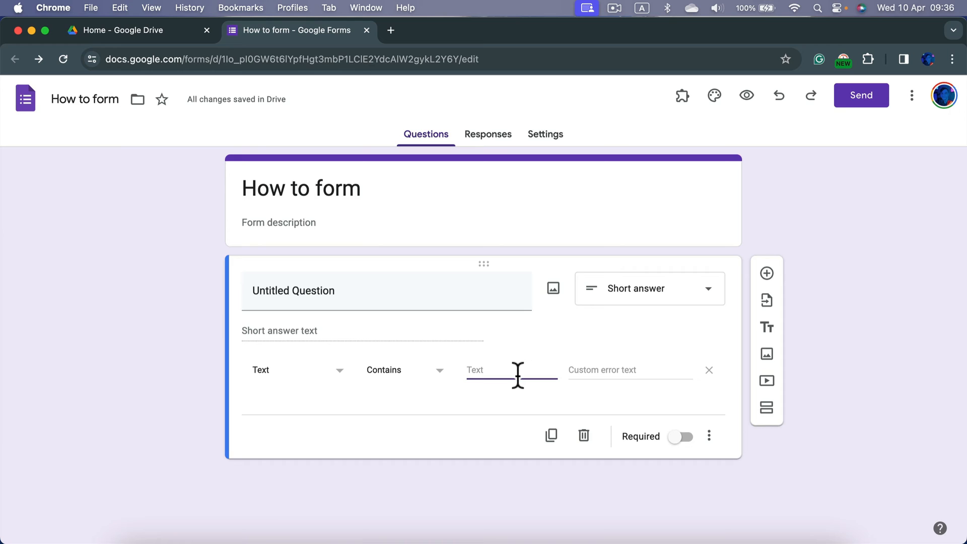
type("@")
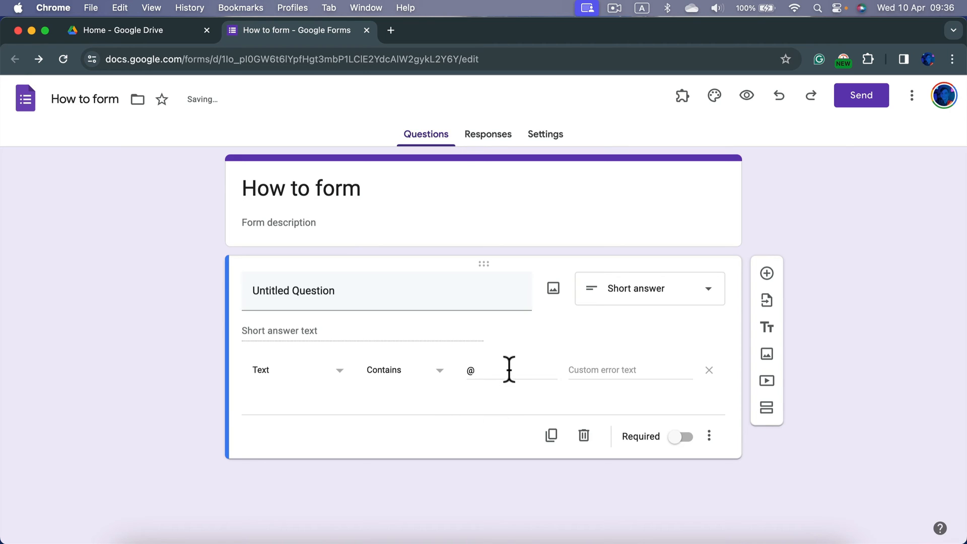
left_click(260, 369)
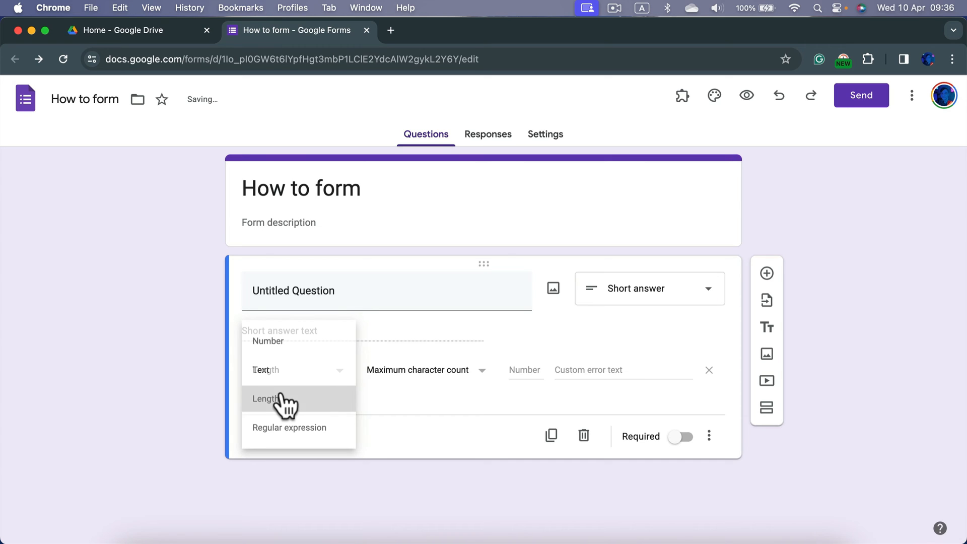
left_click(265, 399)
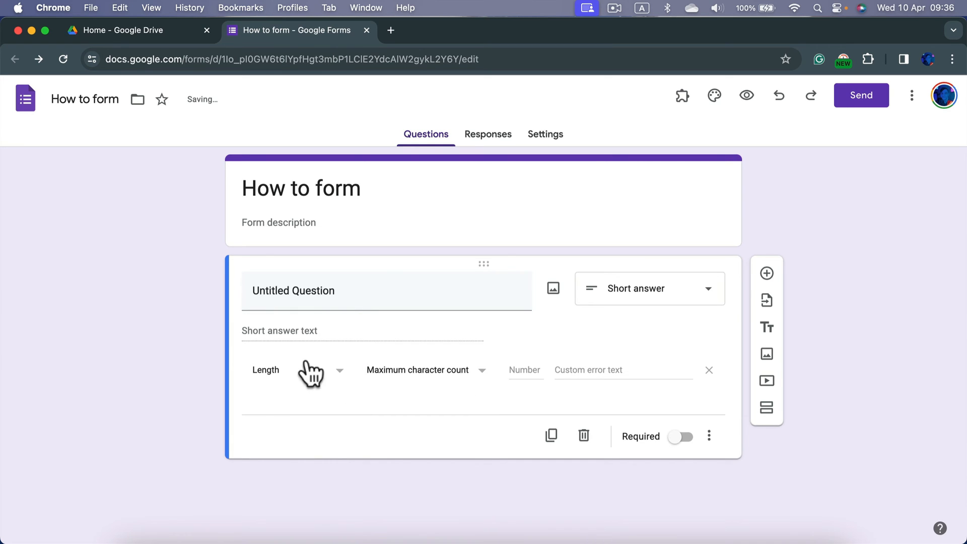
left_click(293, 369)
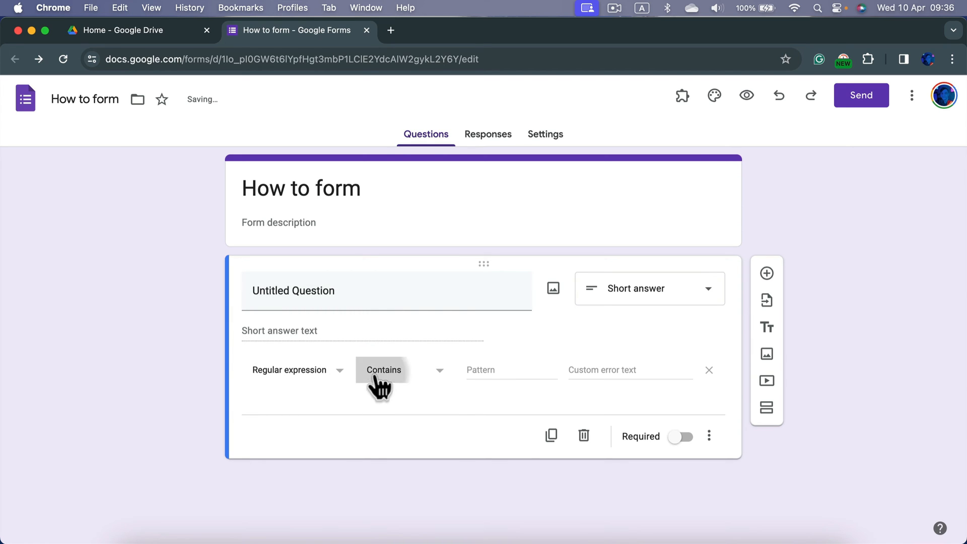
left_click(401, 369)
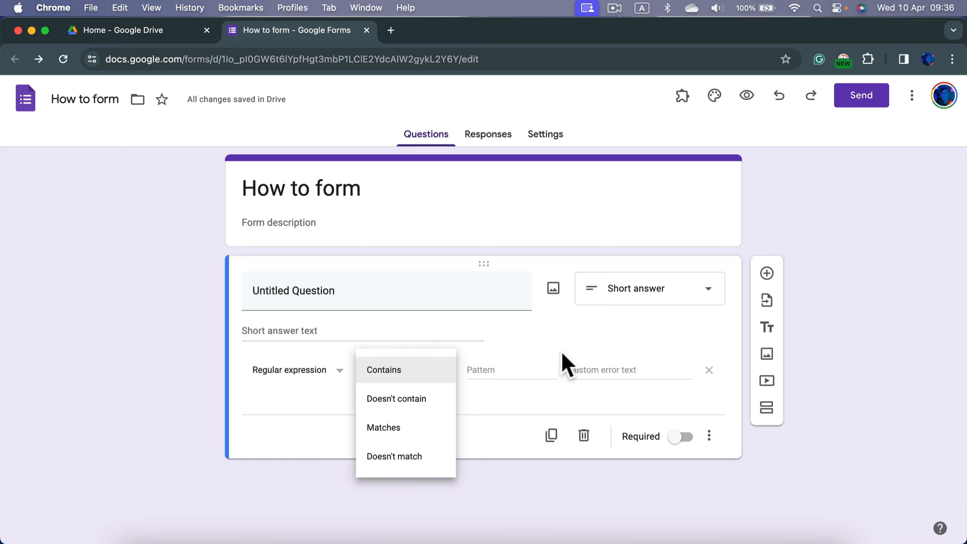
left_click(383, 369)
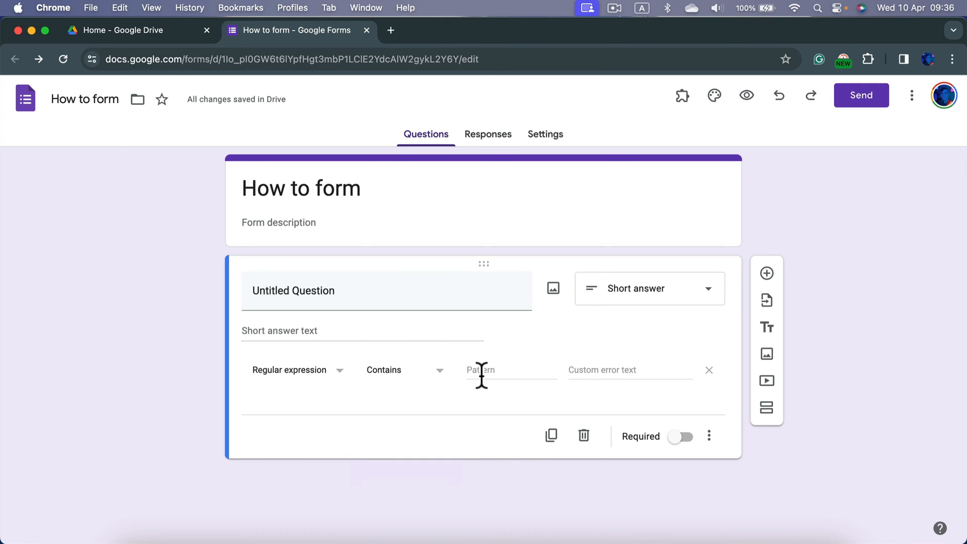
left_click(511, 369)
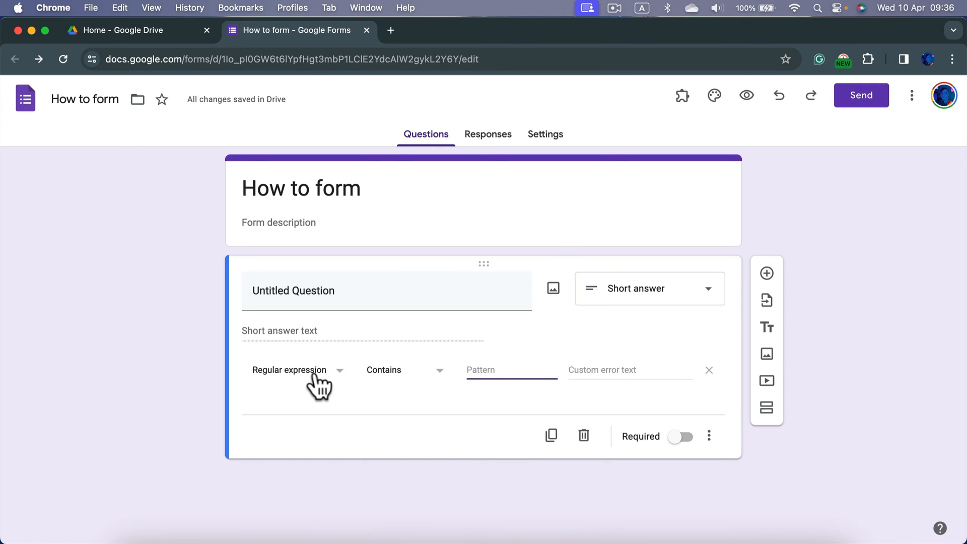
left_click(290, 369)
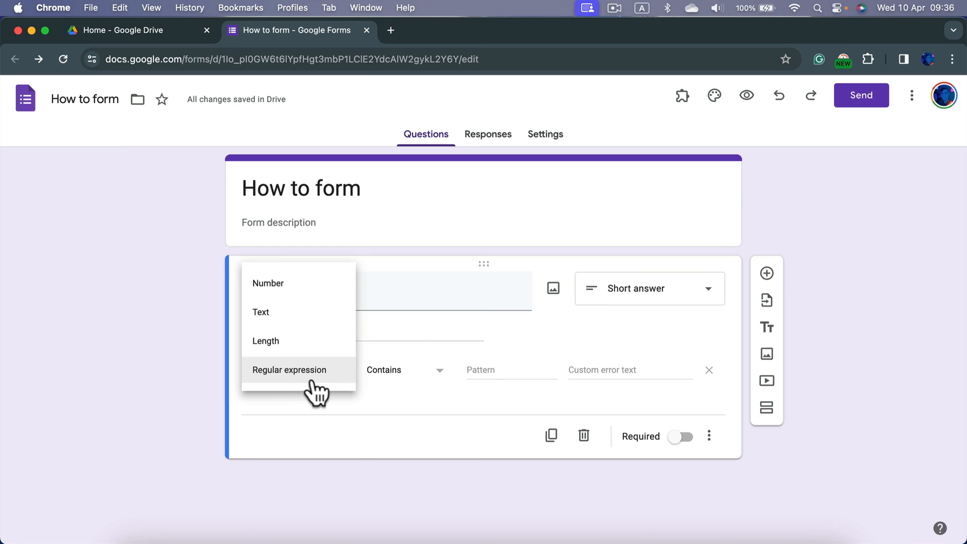
left_click(268, 283)
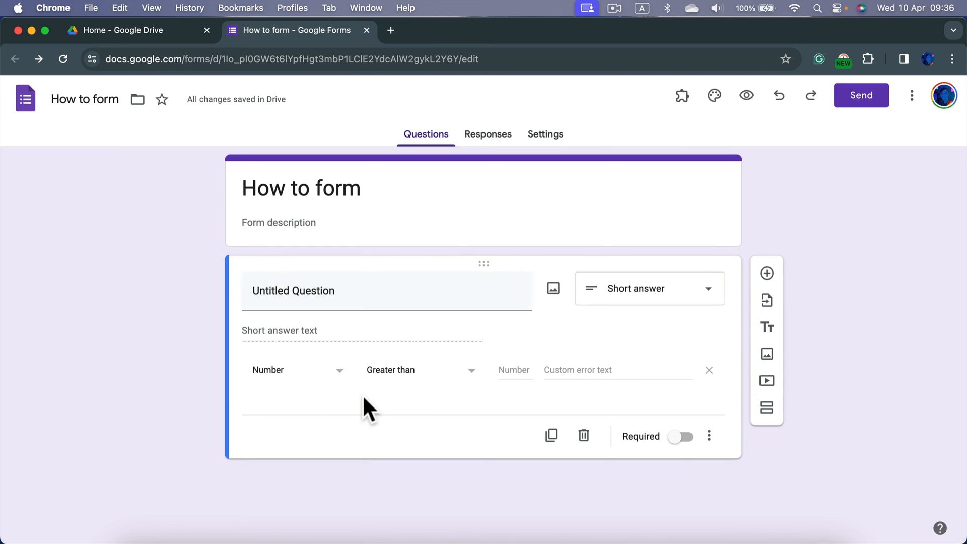
Set the number validation condition to Between and focus the lower bound field.
left_click(421, 370)
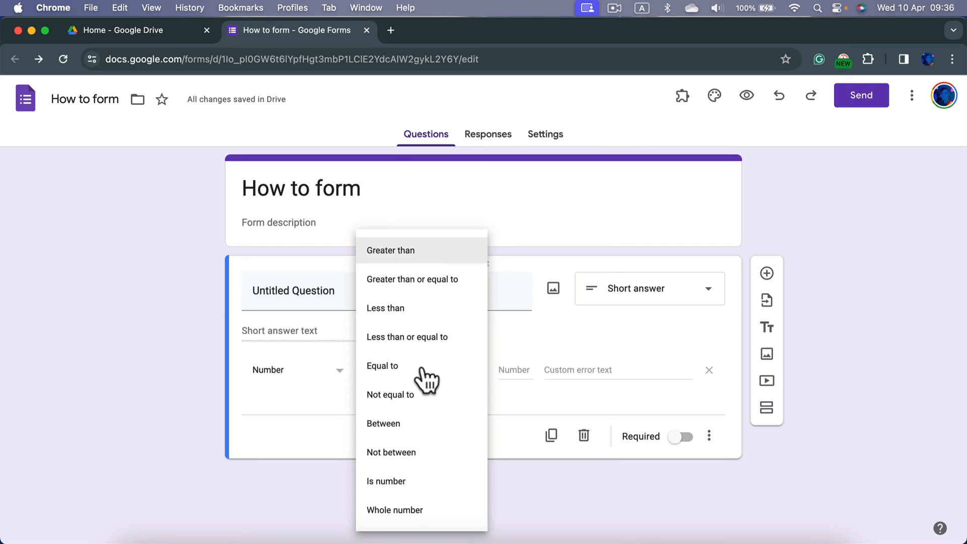
mouse_move(404, 395)
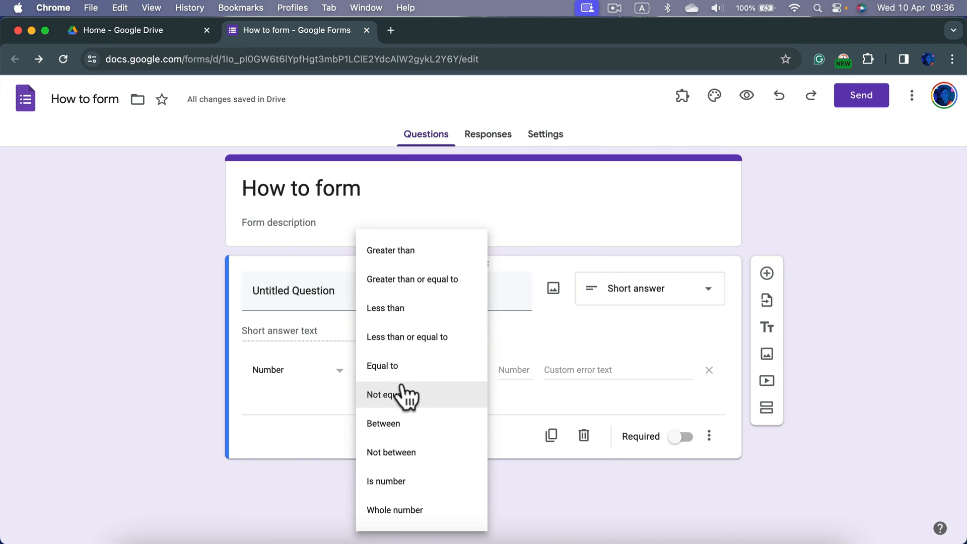
left_click(382, 423)
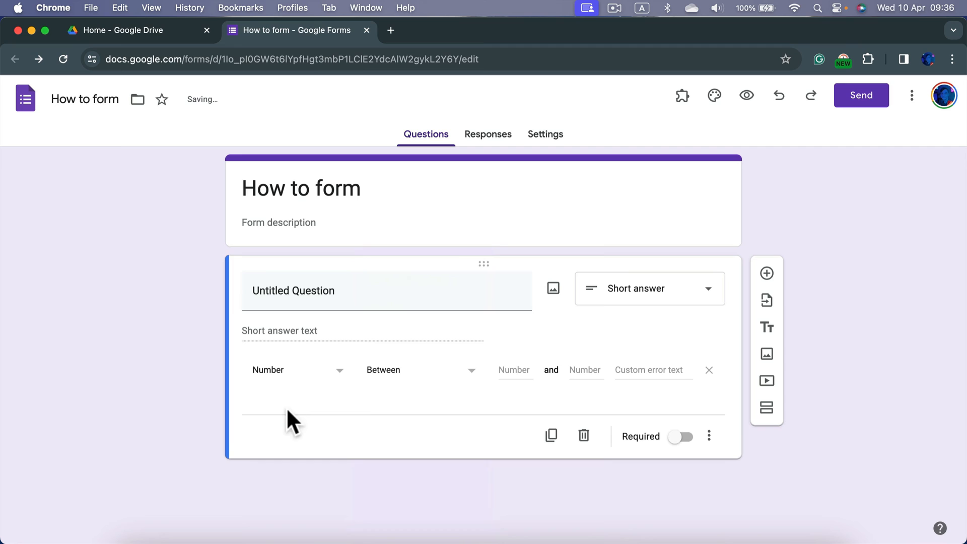
mouse_move(489, 422)
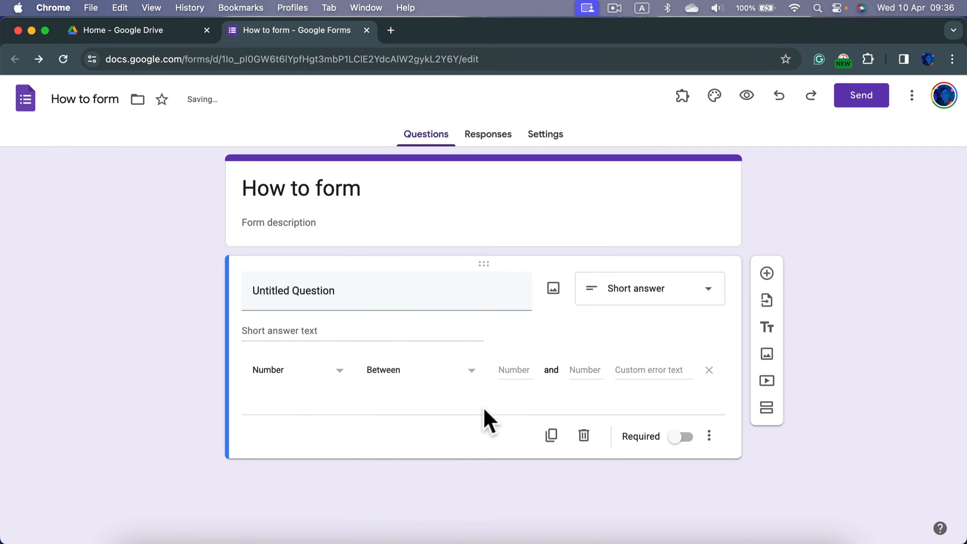
left_click(308, 290)
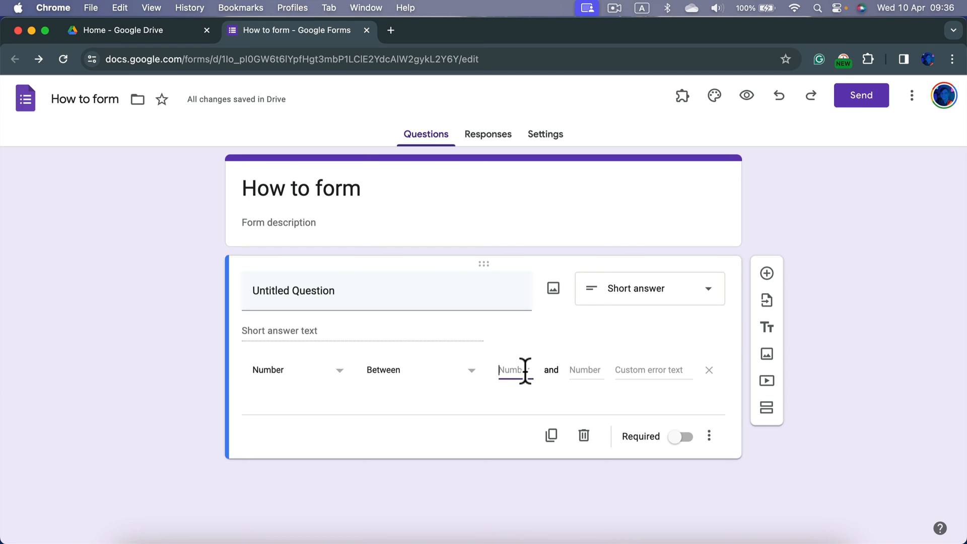
Enter 100 as the lower bound and 200 as the upper bound.
type("10")
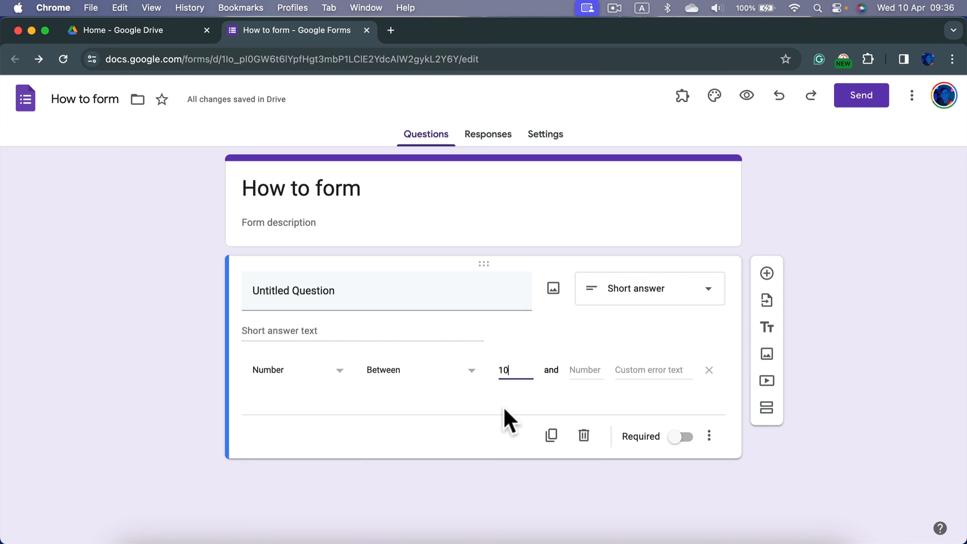
type("20")
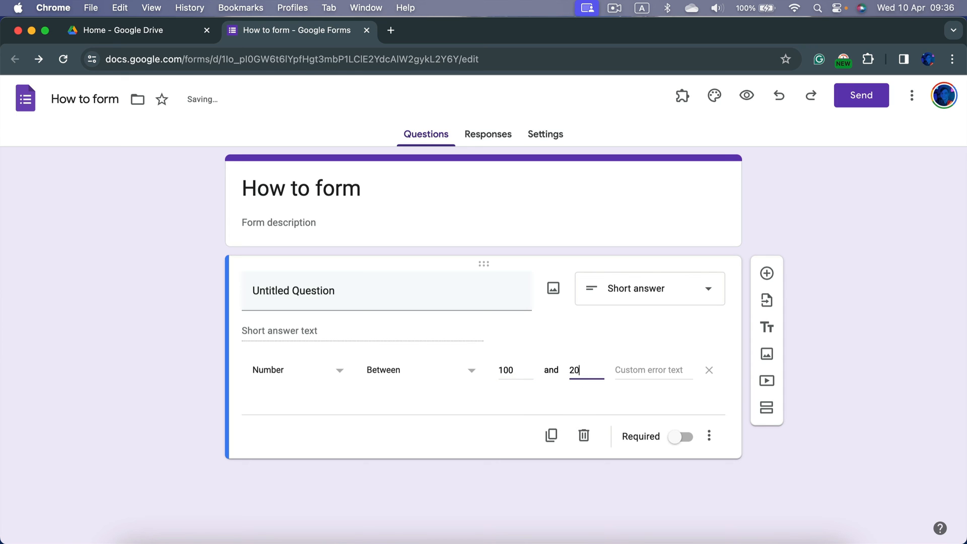
type("0")
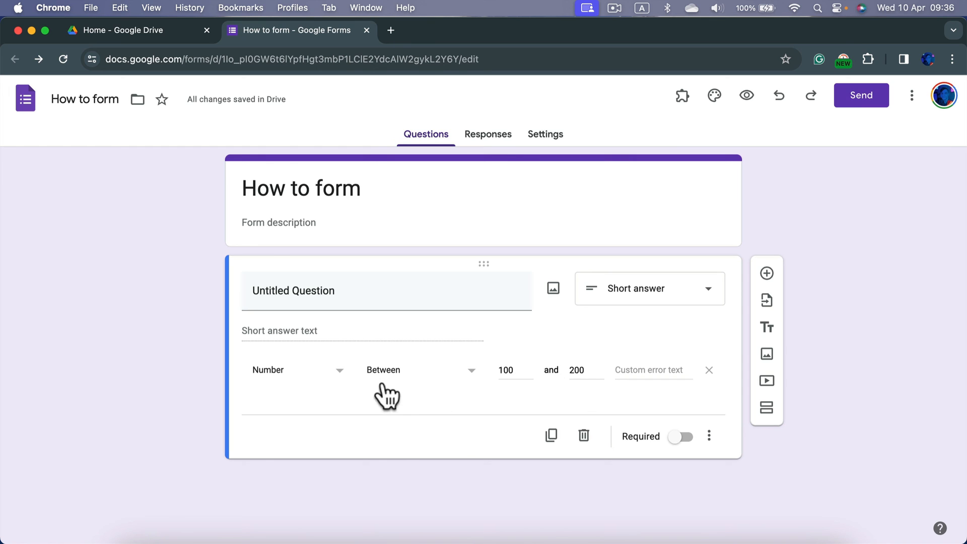
mouse_move(497, 398)
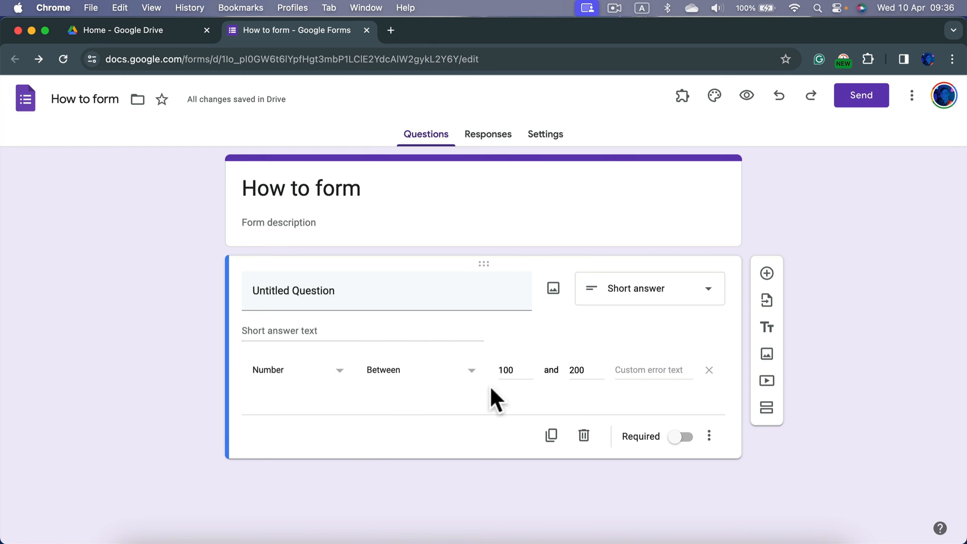
mouse_move(388, 390)
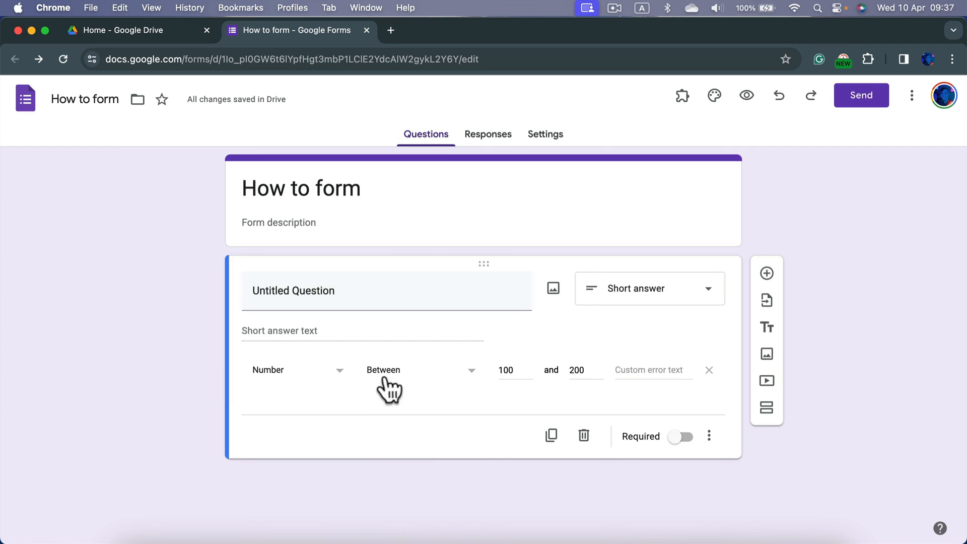
mouse_move(401, 387)
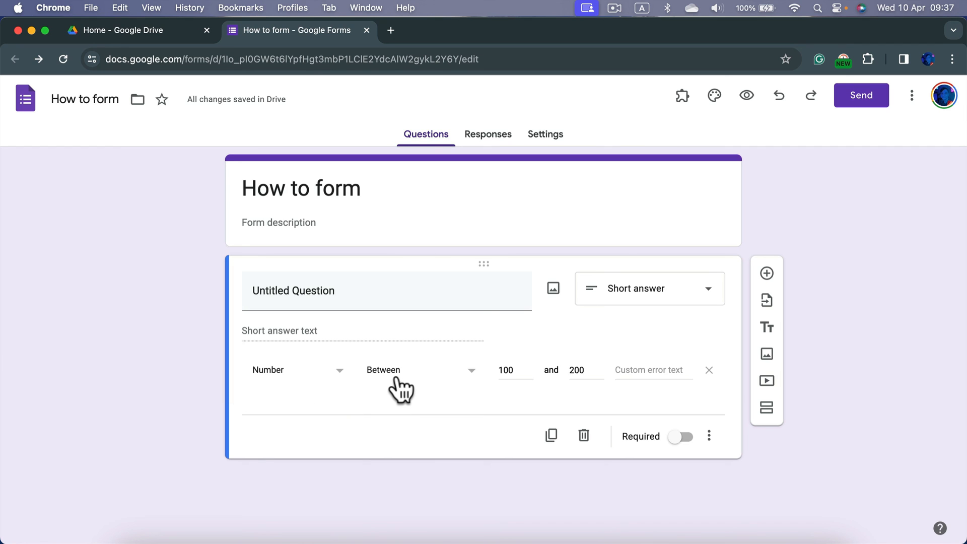
mouse_move(598, 305)
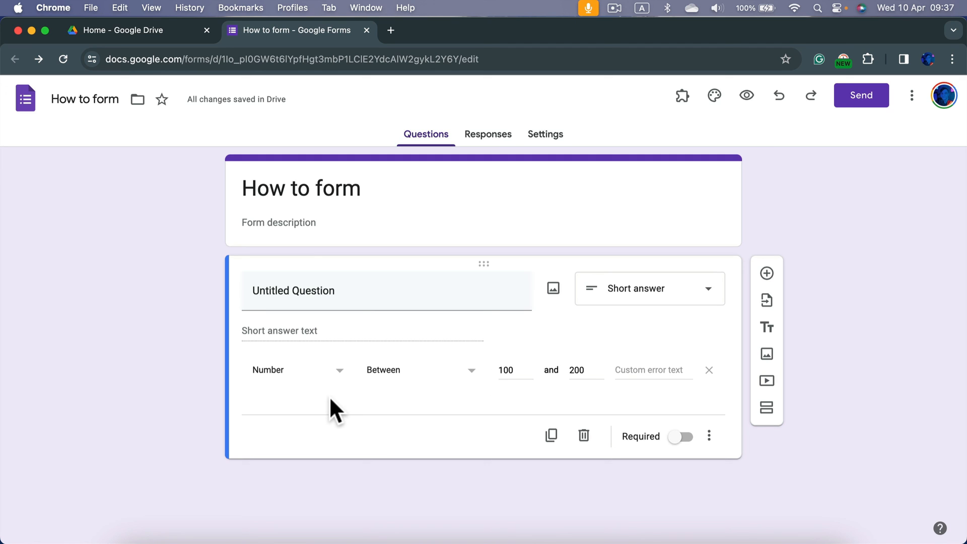
mouse_move(545, 390)
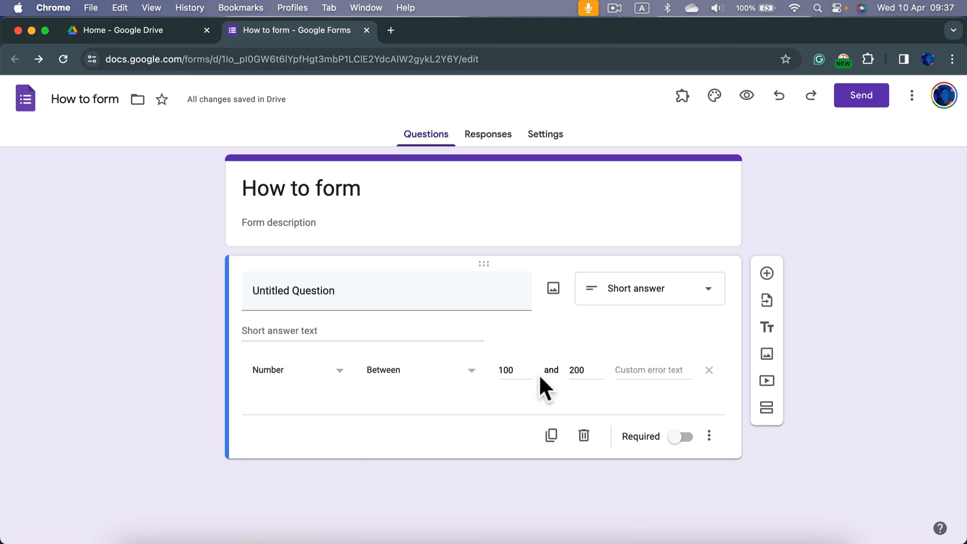
mouse_move(541, 386)
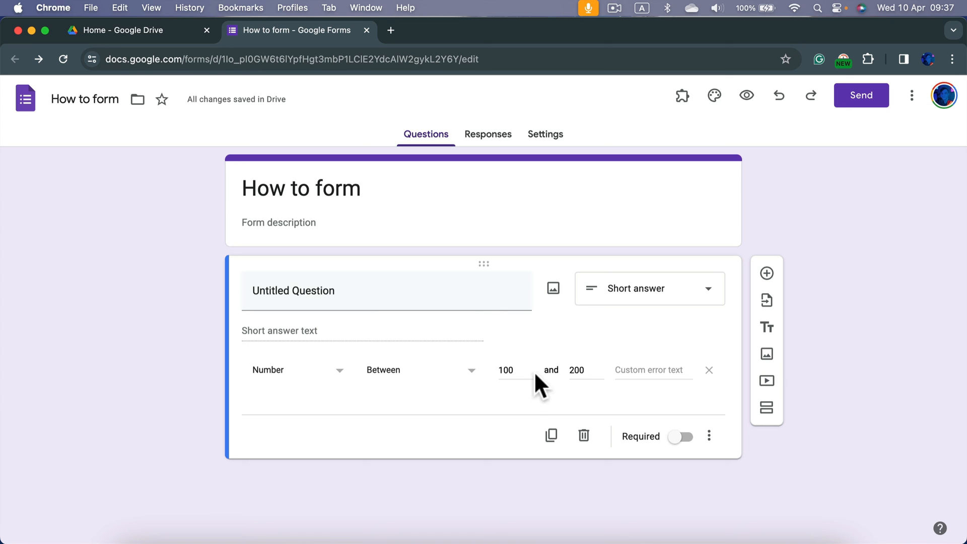